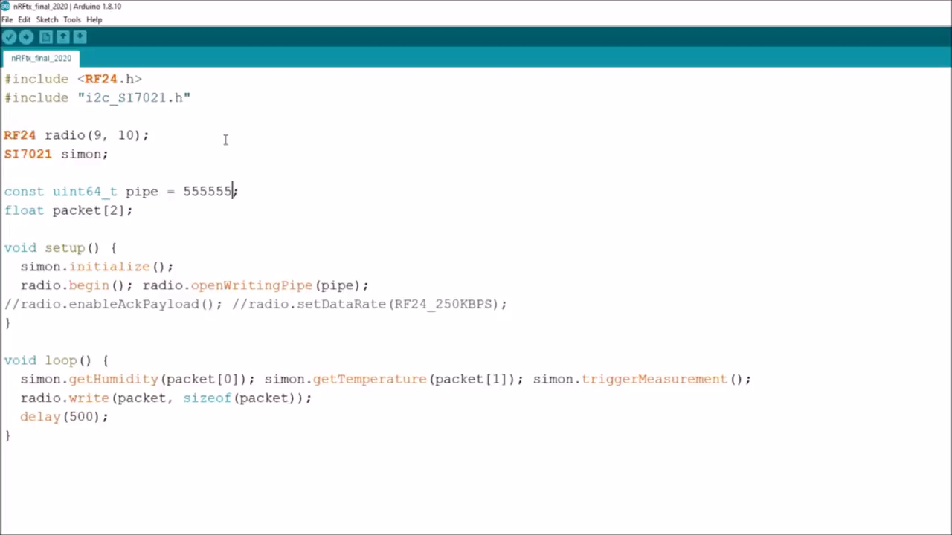
mouse_move(255, 172)
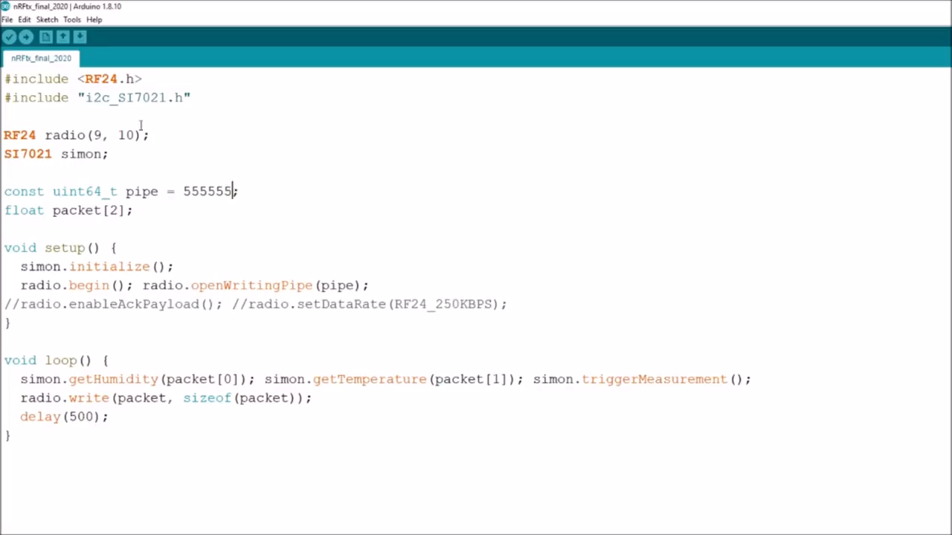
mouse_move(178, 501)
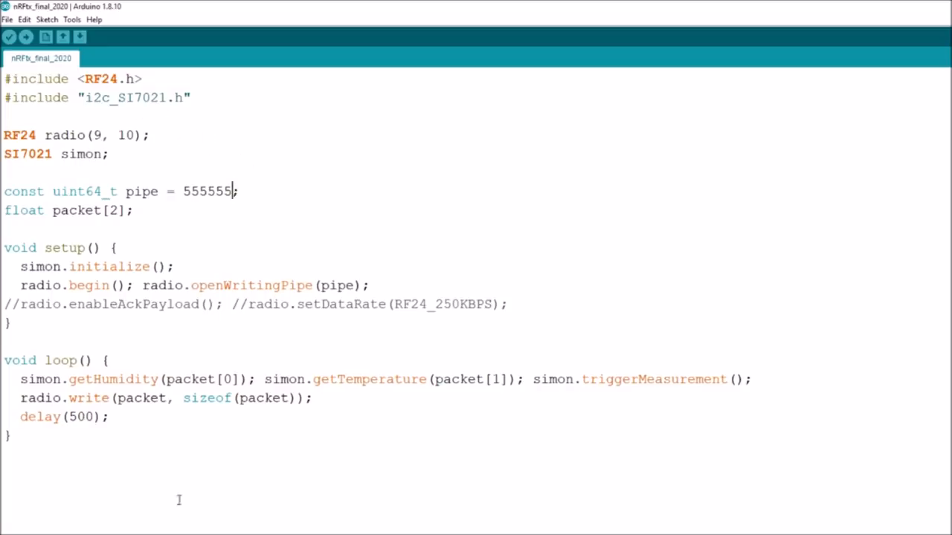
mouse_move(249, 249)
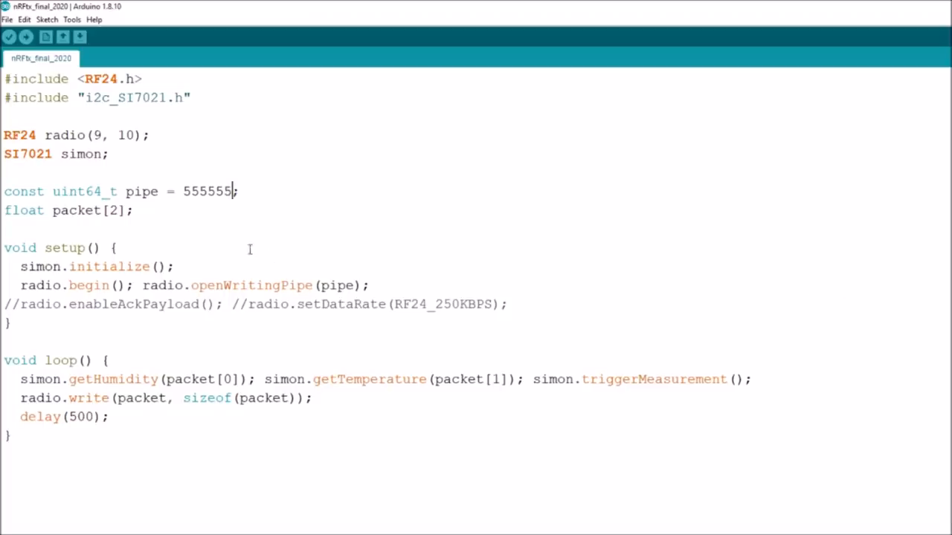
mouse_move(404, 390)
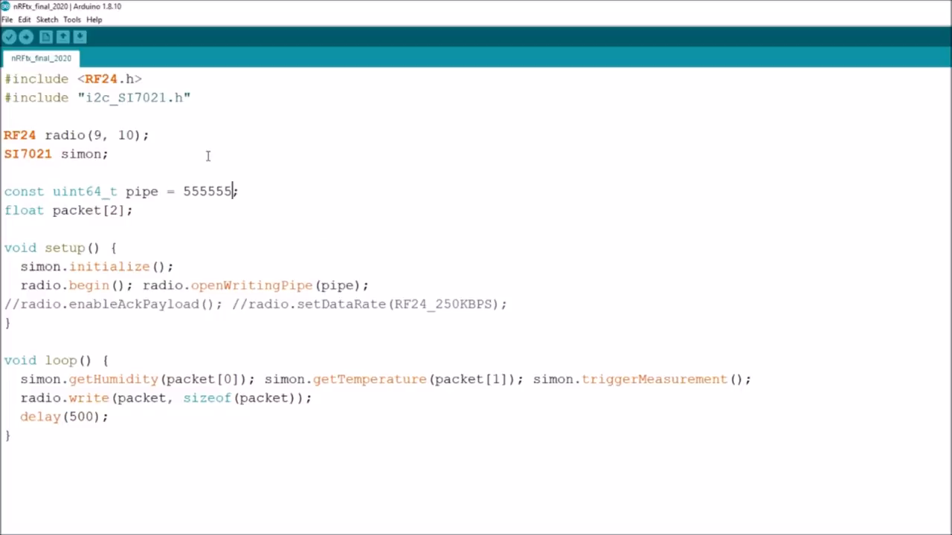
mouse_move(258, 145)
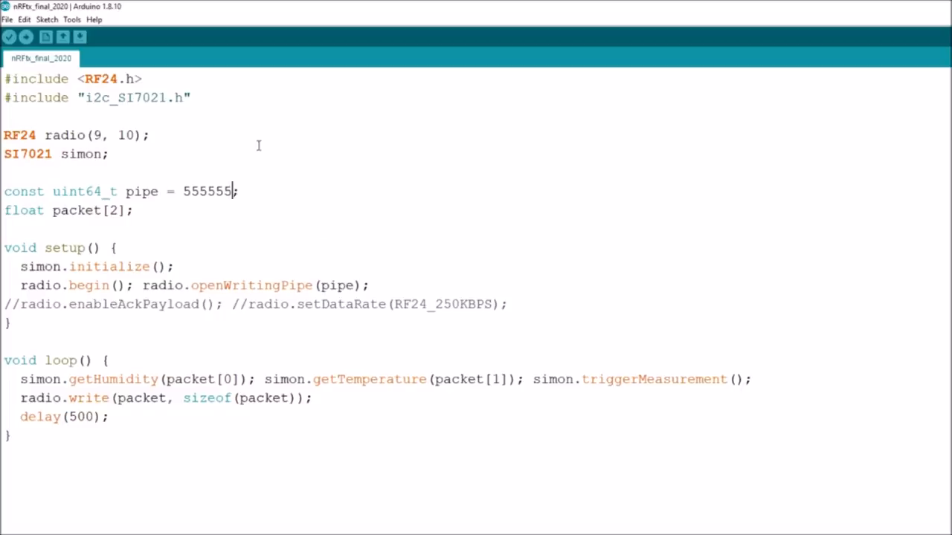
mouse_move(110, 111)
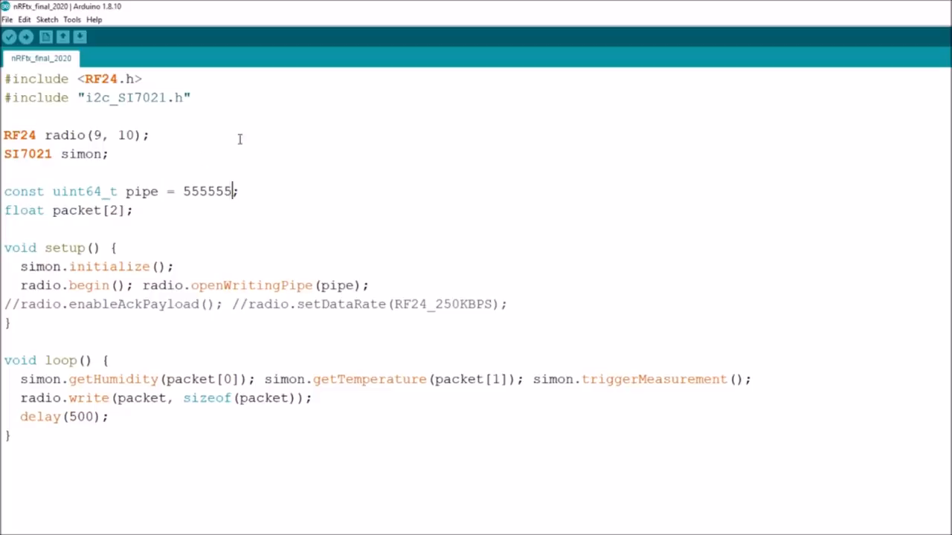
mouse_move(233, 142)
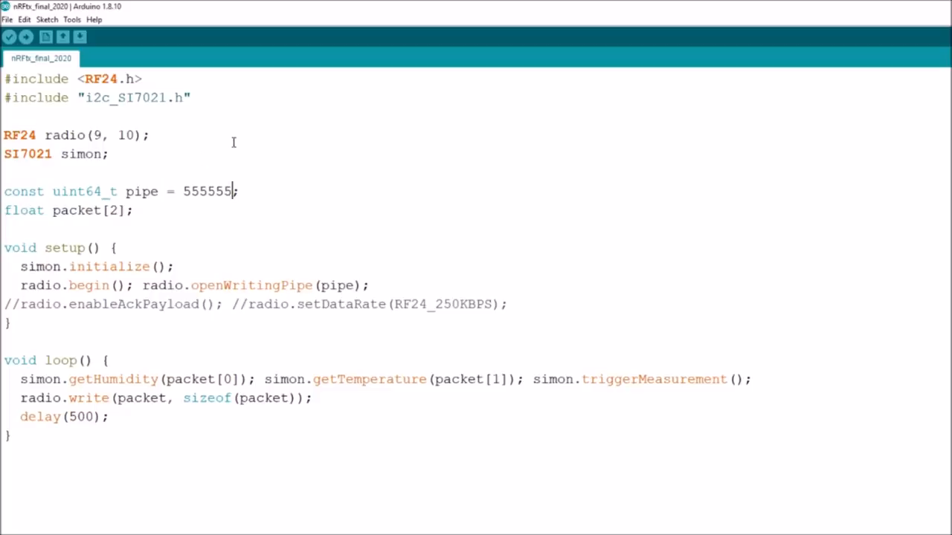
mouse_move(245, 142)
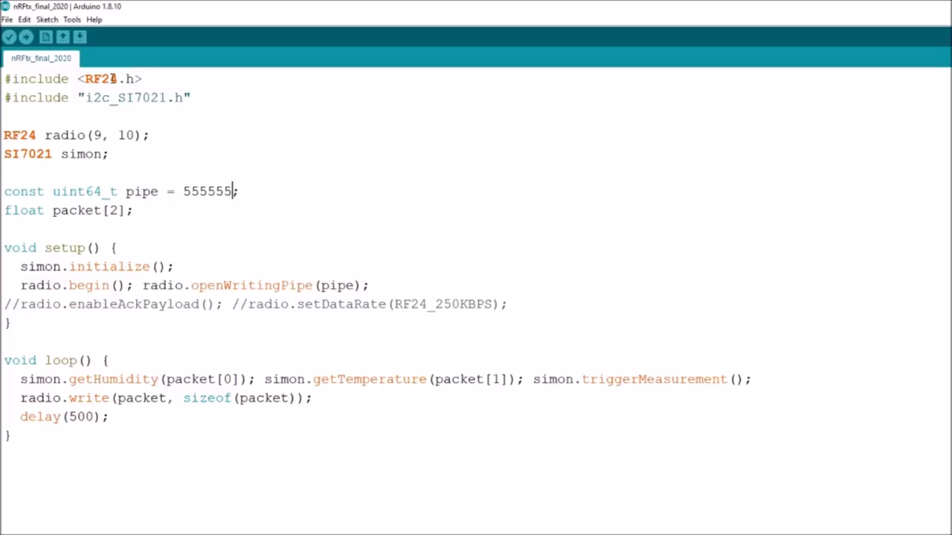
mouse_move(125, 126)
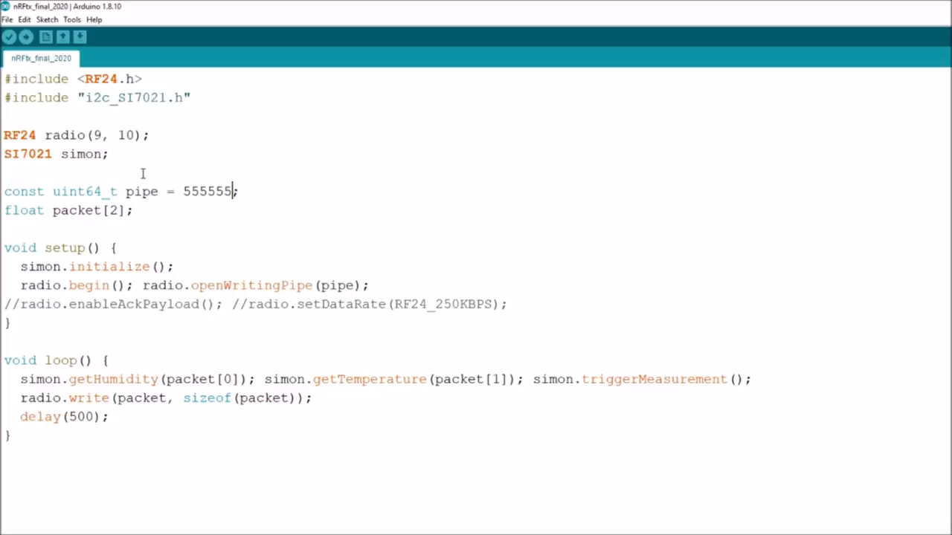
mouse_move(63, 173)
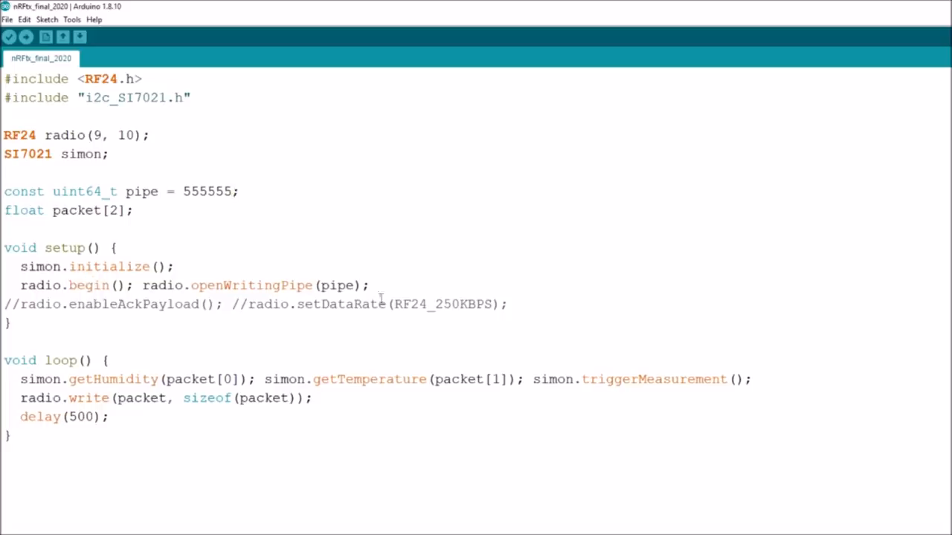
mouse_move(464, 297)
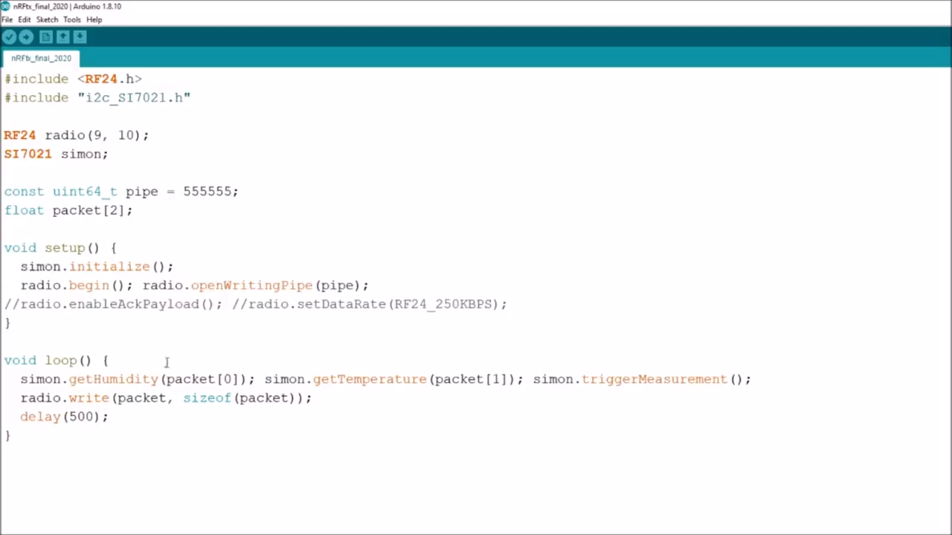
mouse_move(168, 383)
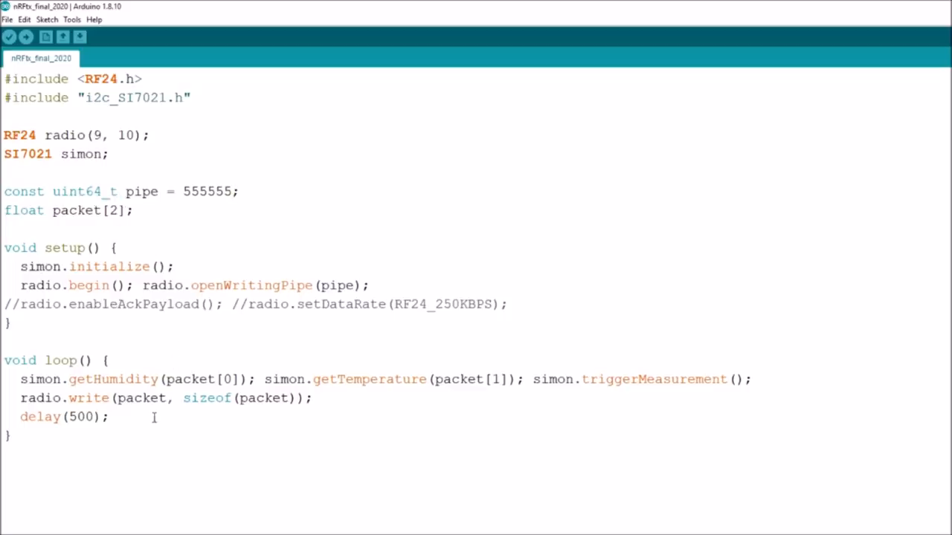
mouse_move(281, 407)
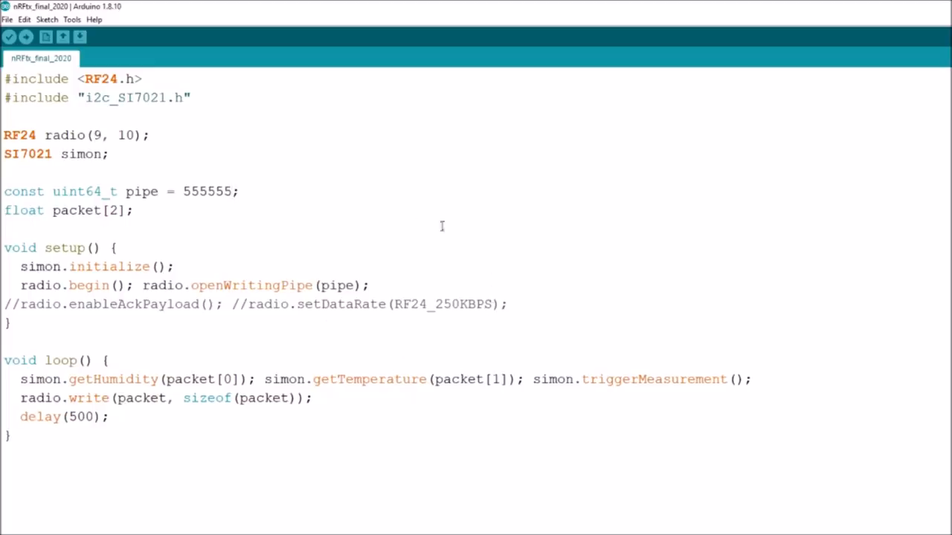
- Switch from the transmitter sketch to the nRFrx_final_2020 receiver sketch window
left_click(125, 165)
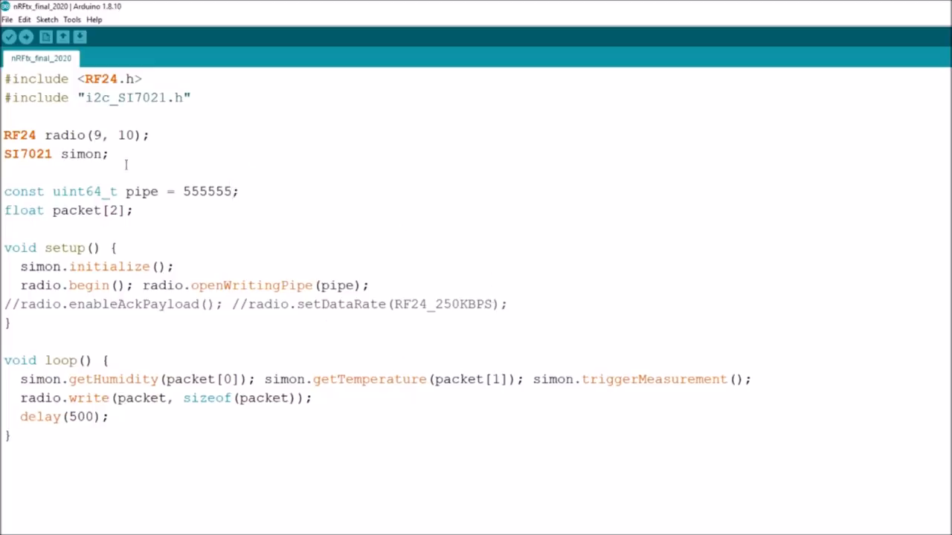
mouse_move(259, 226)
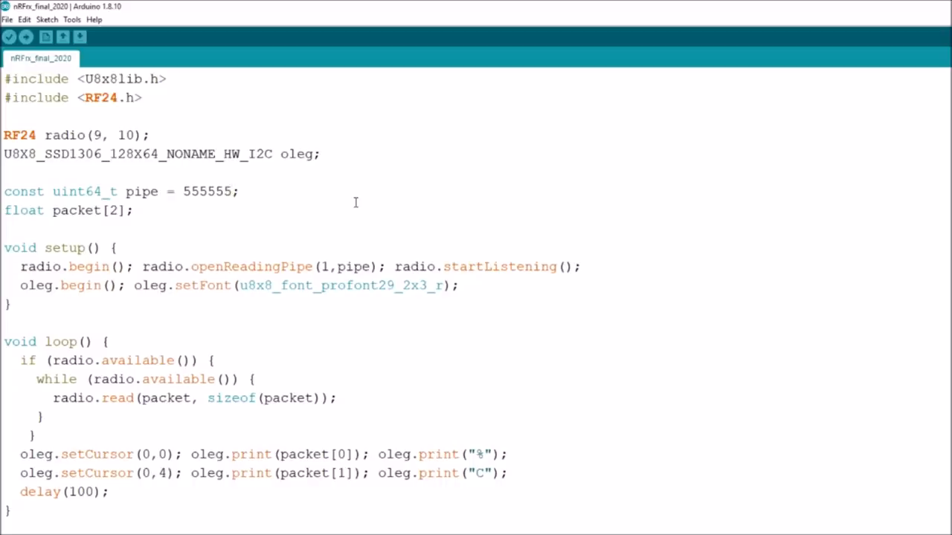
mouse_move(394, 191)
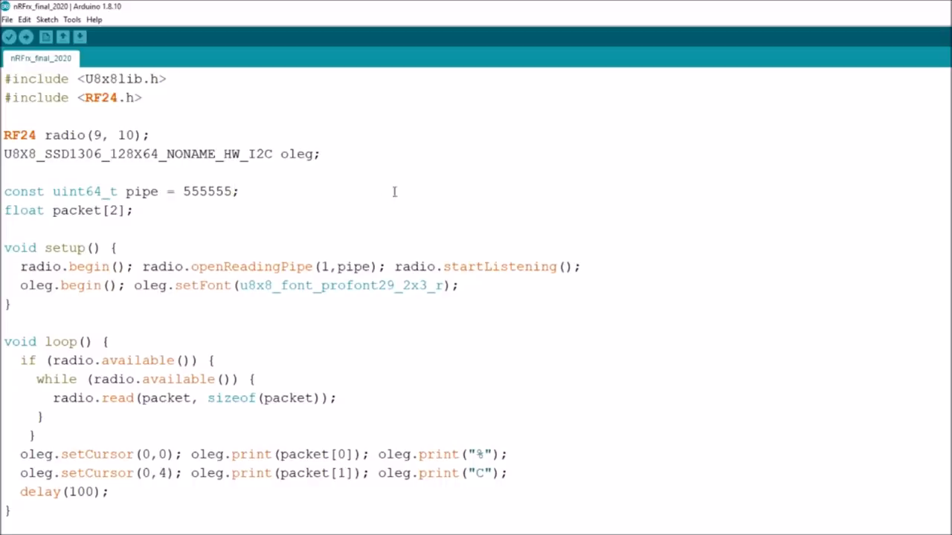
mouse_move(175, 111)
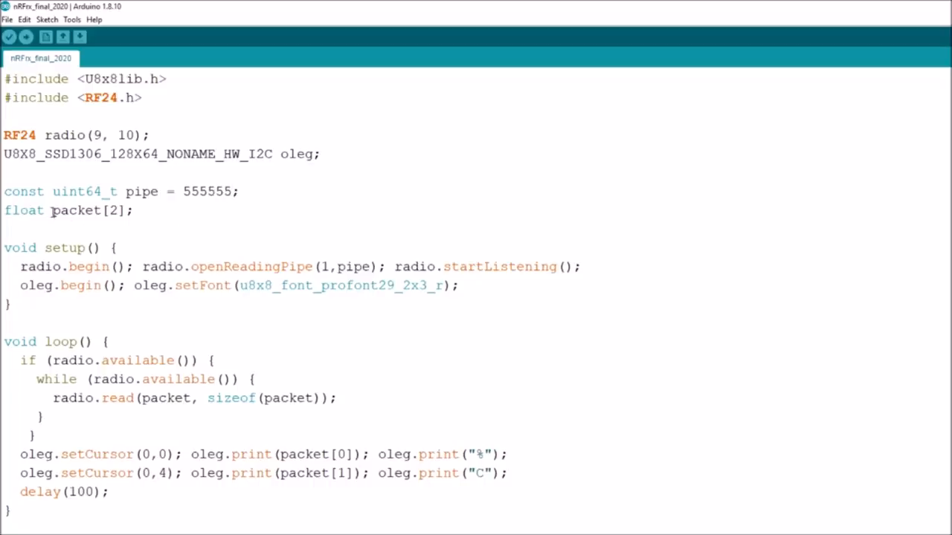
left_click(233, 191)
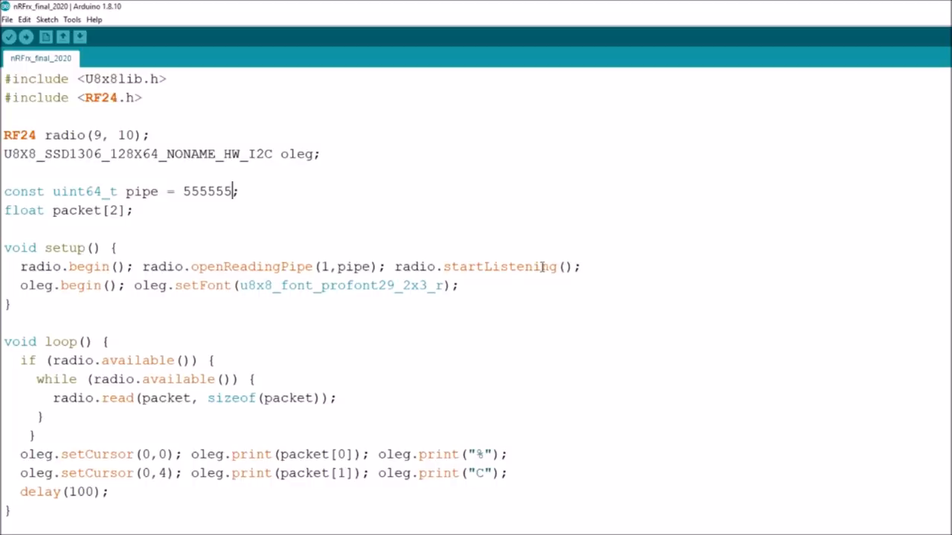
mouse_move(426, 250)
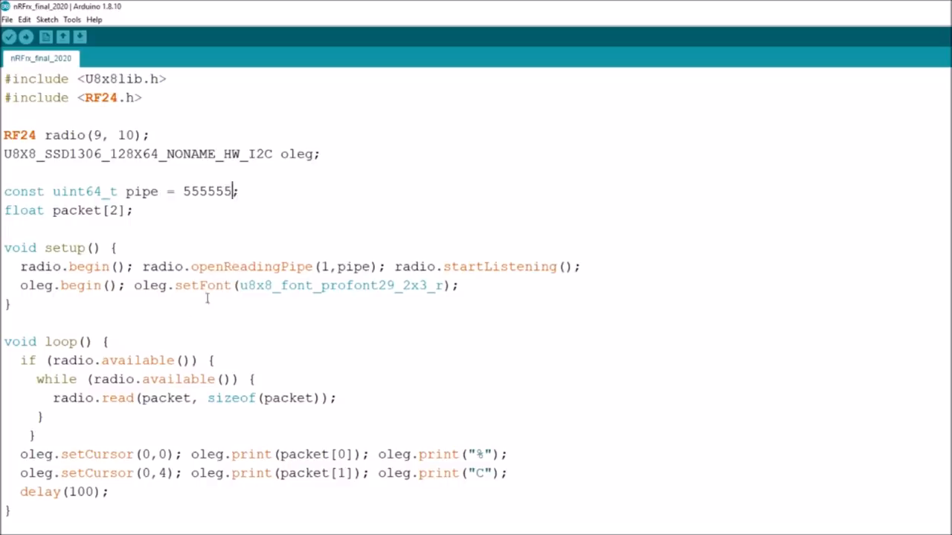
mouse_move(59, 341)
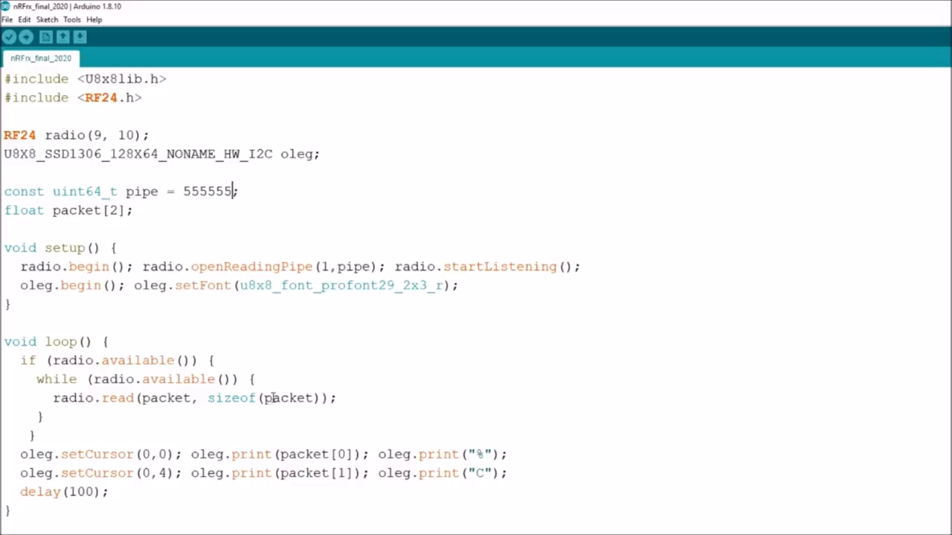
mouse_move(272, 397)
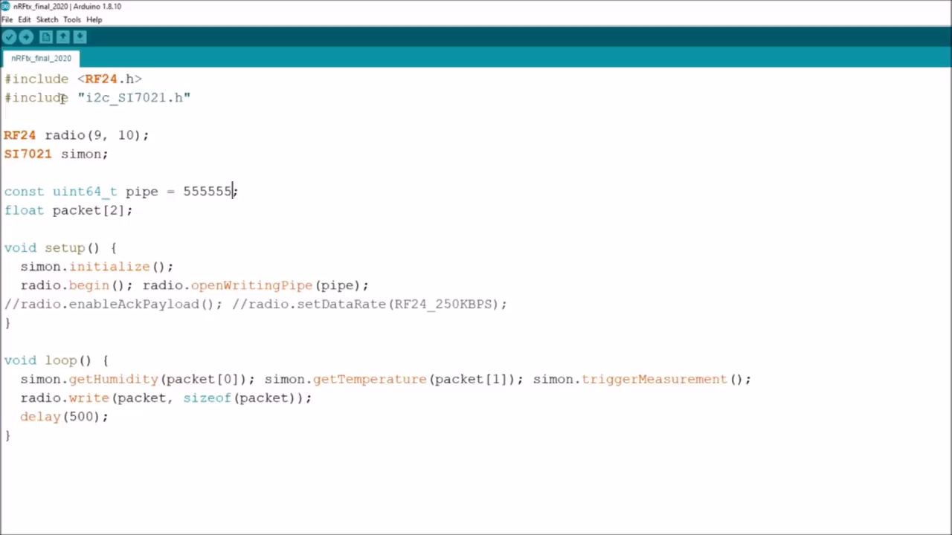
mouse_move(141, 99)
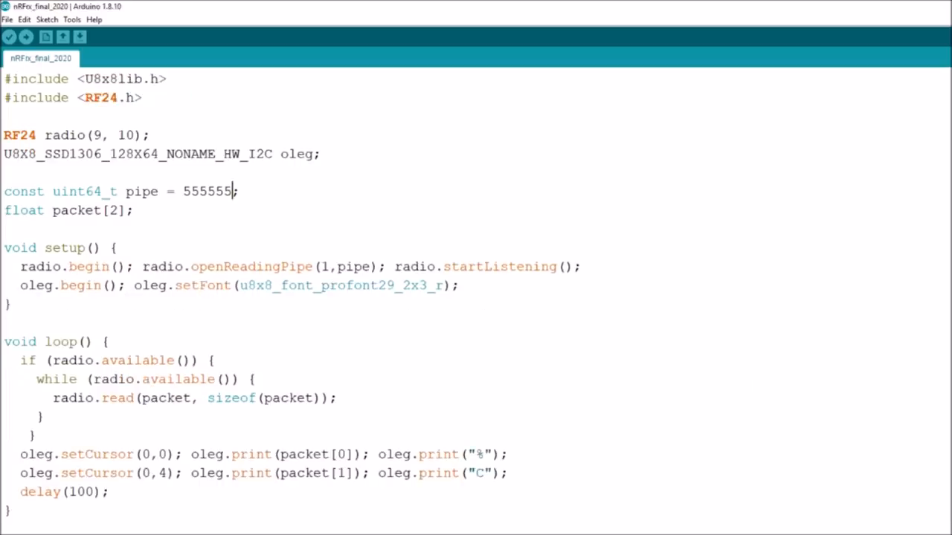
mouse_move(448, 305)
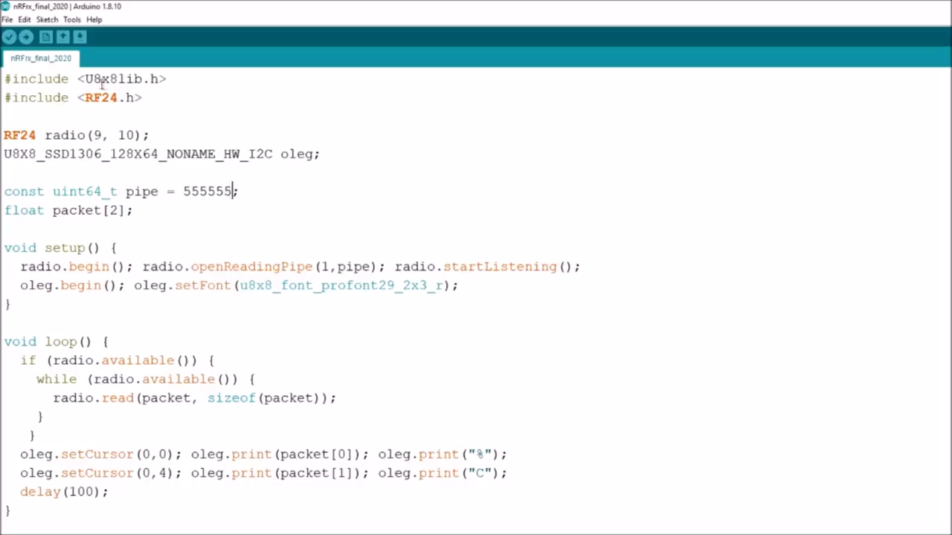
mouse_move(95, 383)
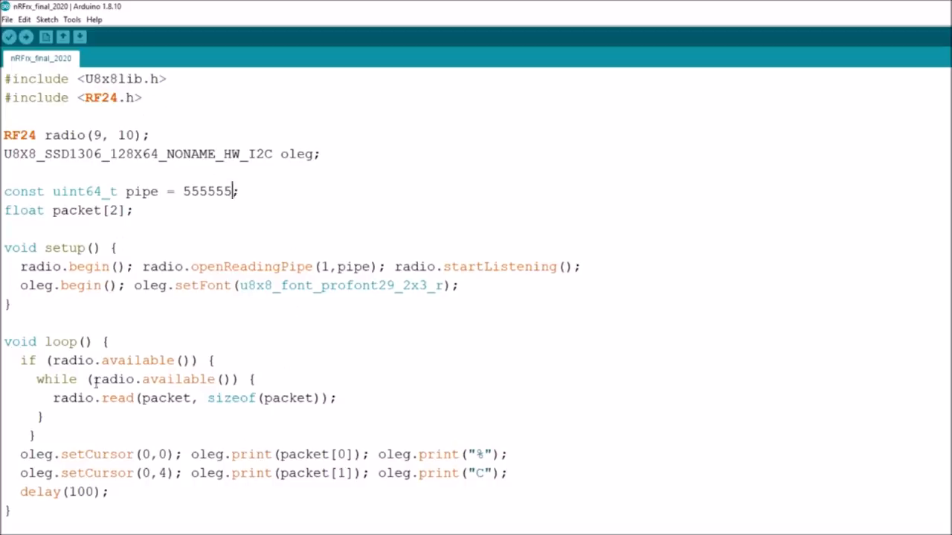